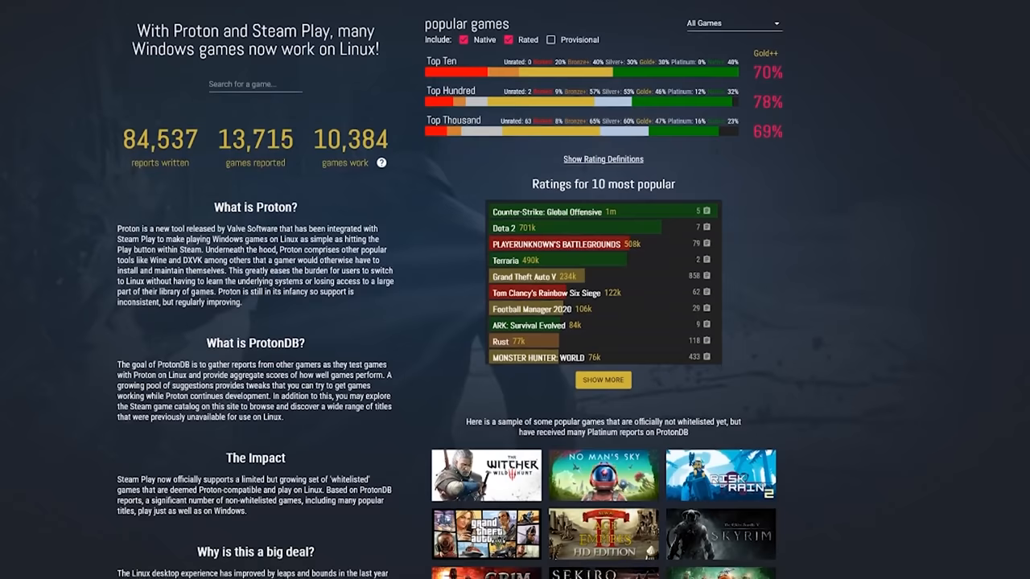
- Scroll the ProtonDB homepage through its compatibility stats and popular-game ratings
{"action": "scroll", "scroll_direction": "down", "scroll_amount": 3}
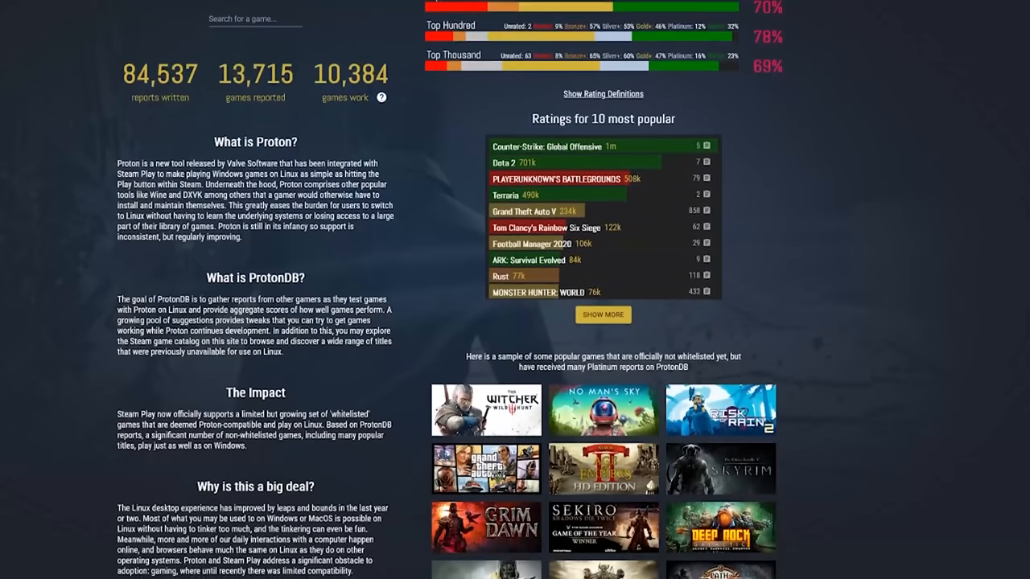
{"action": "scroll", "scroll_direction": "down", "scroll_amount": 3}
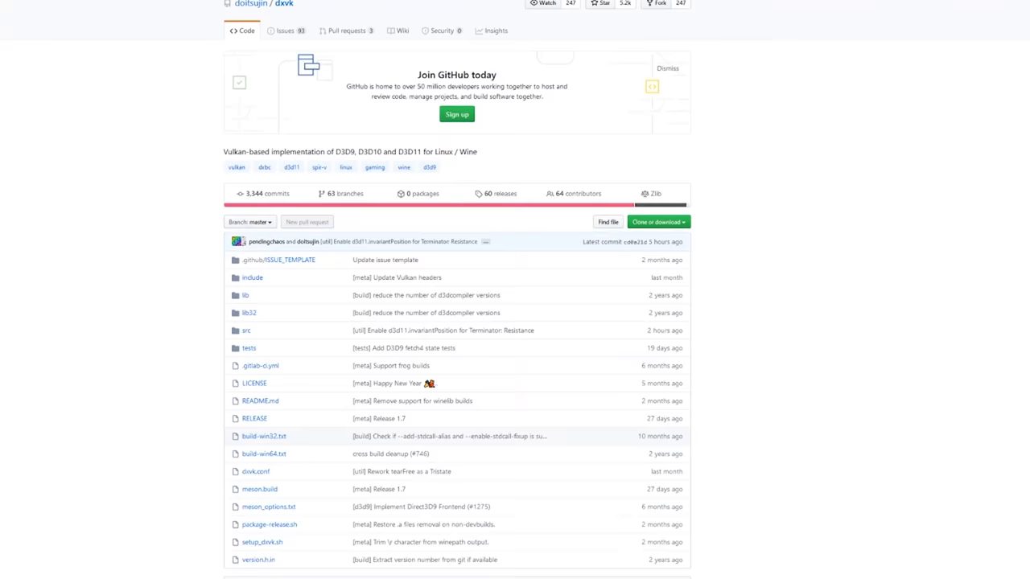
- Scroll through the Reddit list of games that run better under Wine/Proton
{"action": "scroll", "scroll_direction": "down", "scroll_amount": 3}
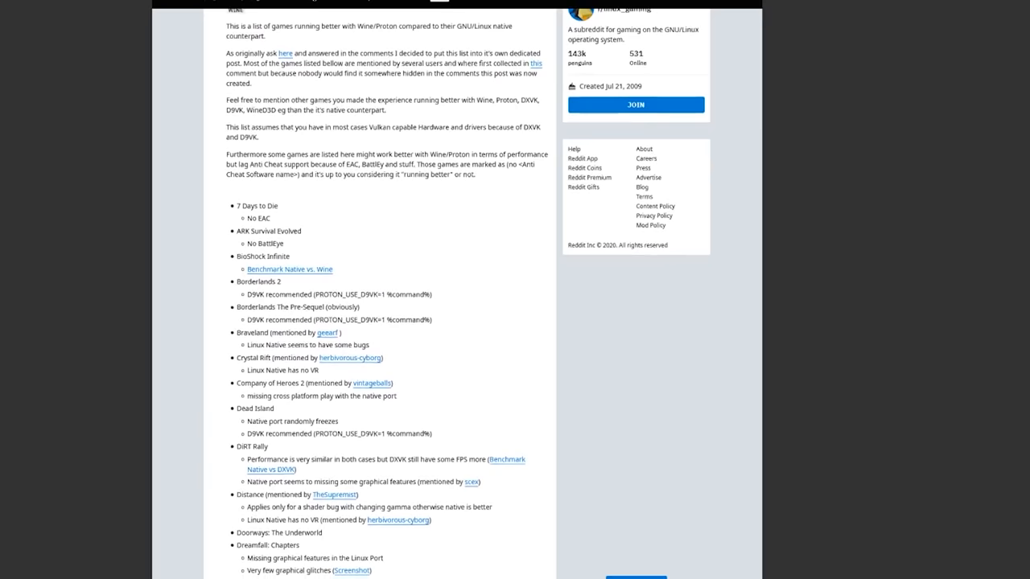
{"action": "scroll", "scroll_direction": "down", "scroll_amount": 3}
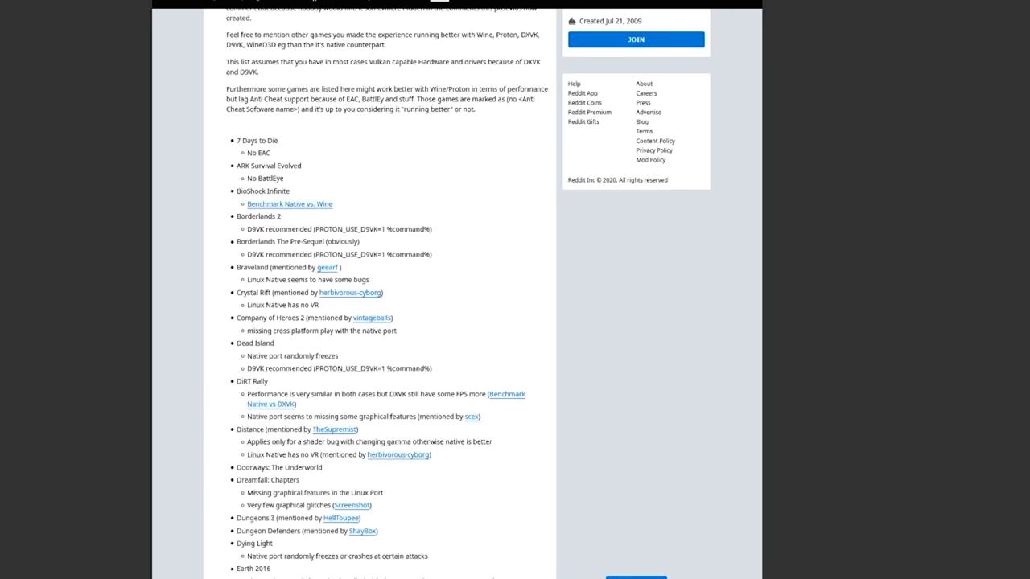
{"action": "scroll", "scroll_direction": "down", "scroll_amount": 3}
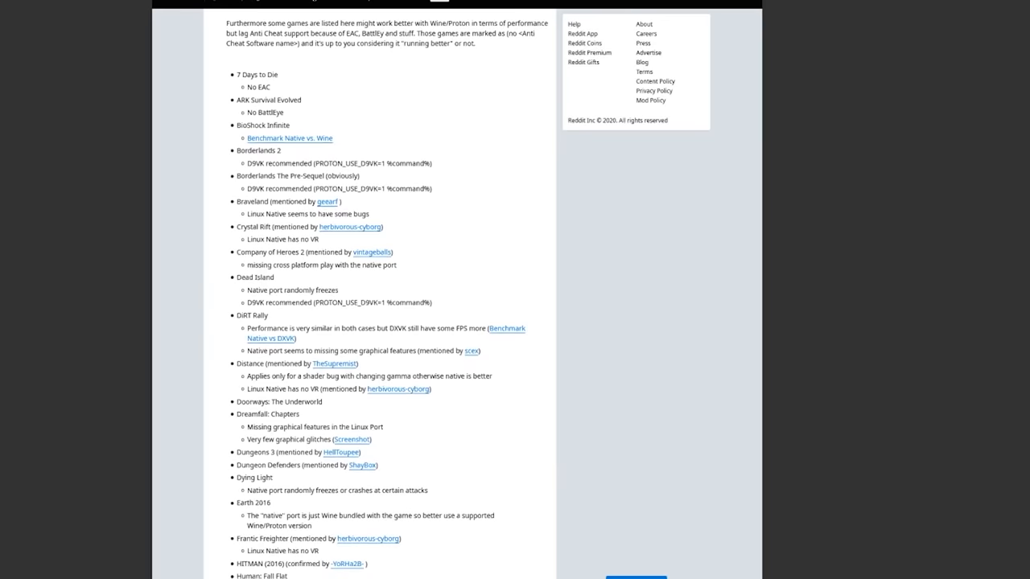
{"action": "scroll", "scroll_direction": "down", "scroll_amount": 3}
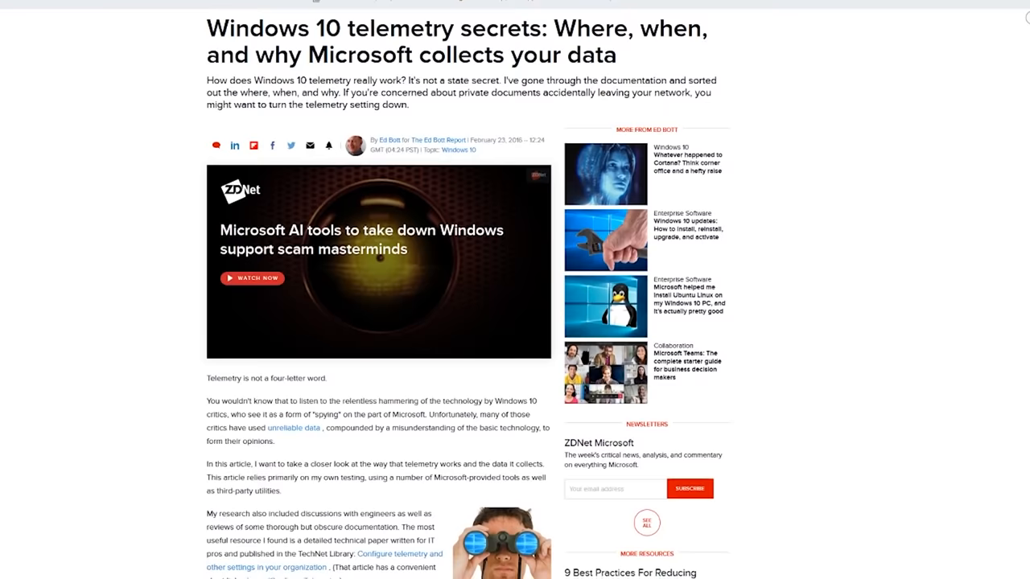
- Scroll the ZDNet telemetry article and the Microsoft 'Change TCP/IP settings' page
{"action": "scroll", "scroll_direction": "down", "scroll_amount": 3}
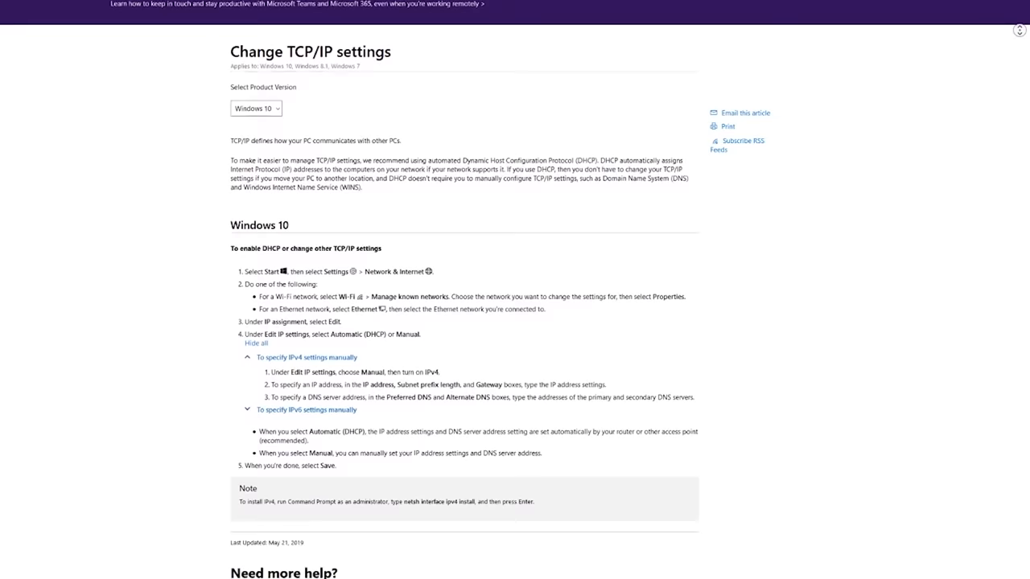
{"action": "scroll", "scroll_direction": "down", "scroll_amount": 3}
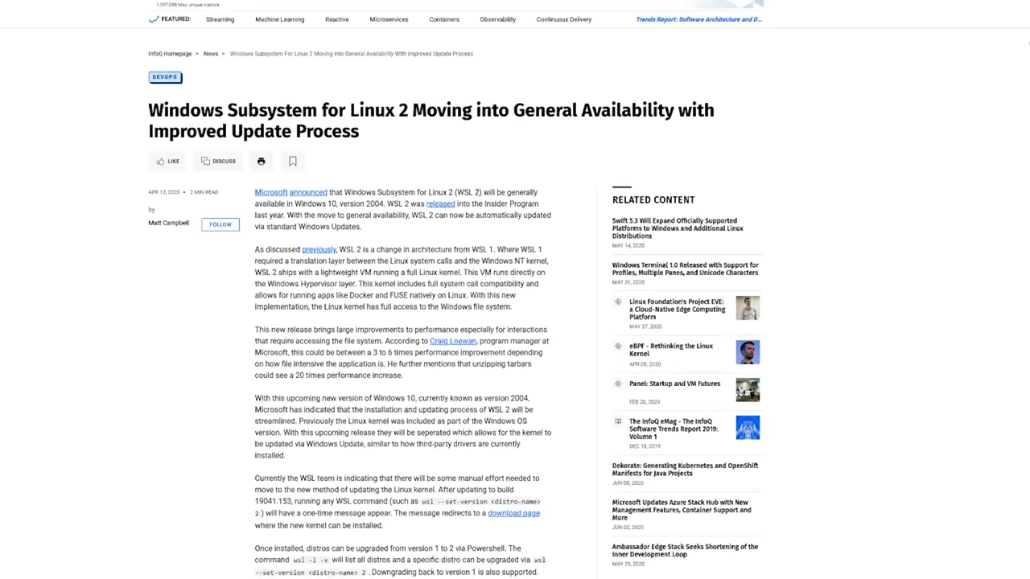
- Scroll the InfoQ WSL 2 article to its section on upgrading distros via PowerShell
{"action": "scroll", "scroll_direction": "down", "scroll_amount": 3}
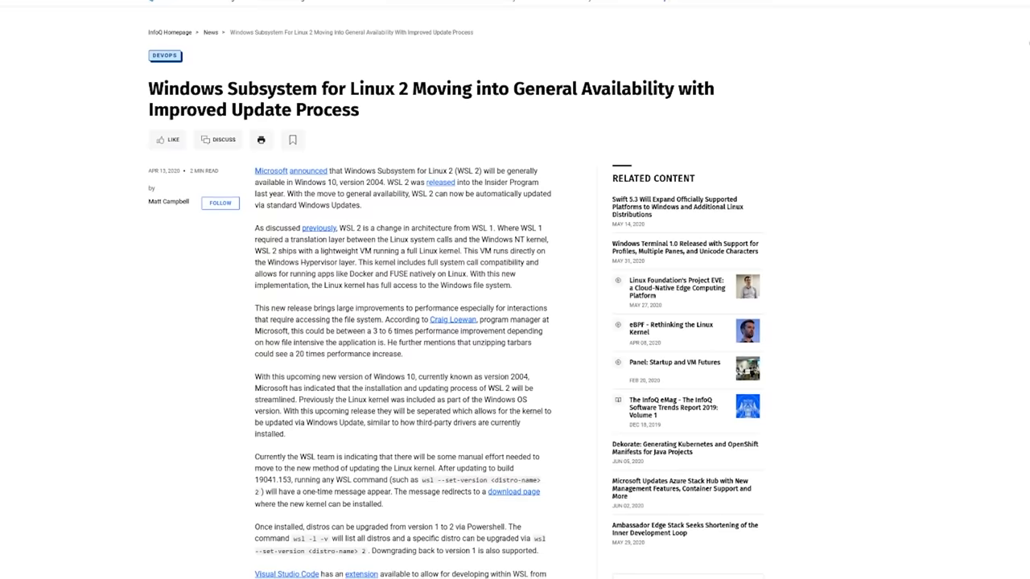
{"action": "scroll", "scroll_direction": "down", "scroll_amount": 3}
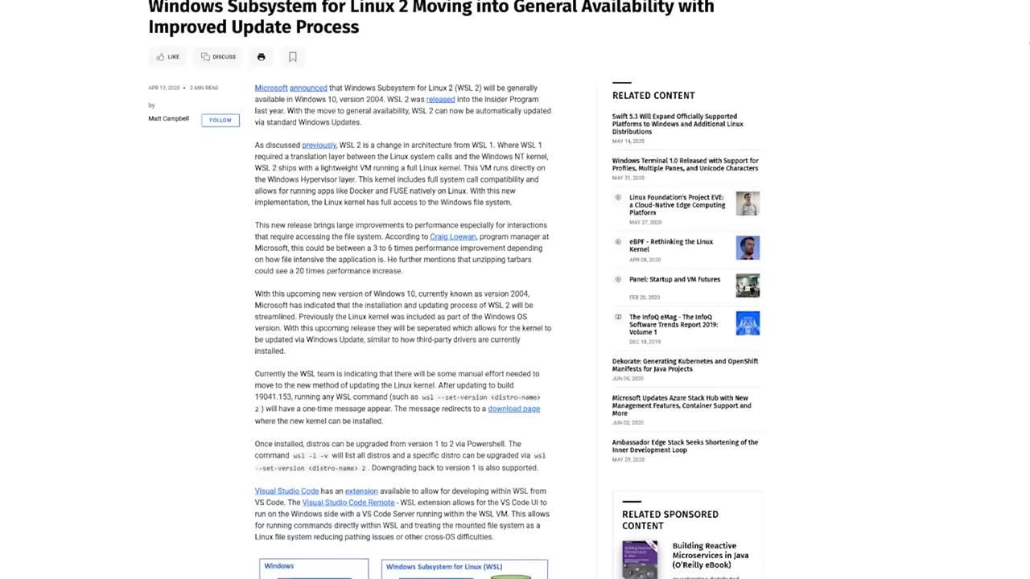
{"action": "scroll", "scroll_direction": "down", "scroll_amount": 3}
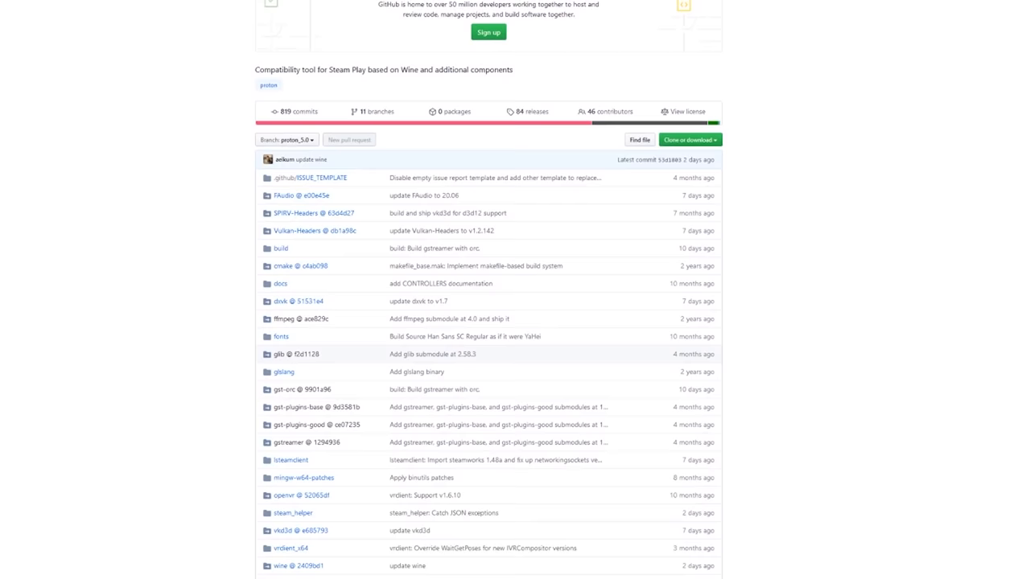
- Scroll the DirectX blog post on open-sourcing D3D12 Translation Layer and D3D11On12
{"action": "scroll", "scroll_direction": "down", "scroll_amount": 3}
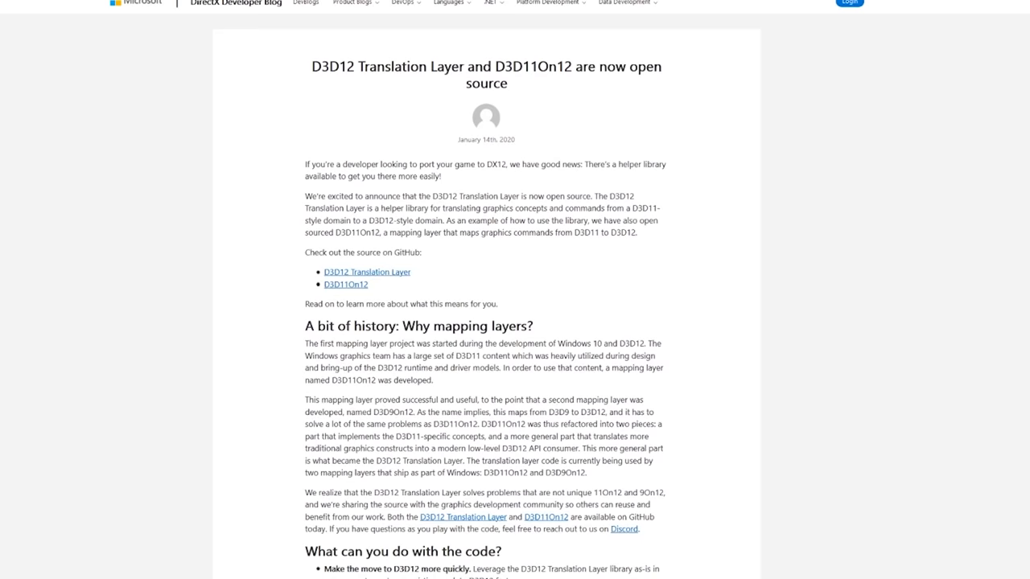
{"action": "scroll", "scroll_direction": "down", "scroll_amount": 3}
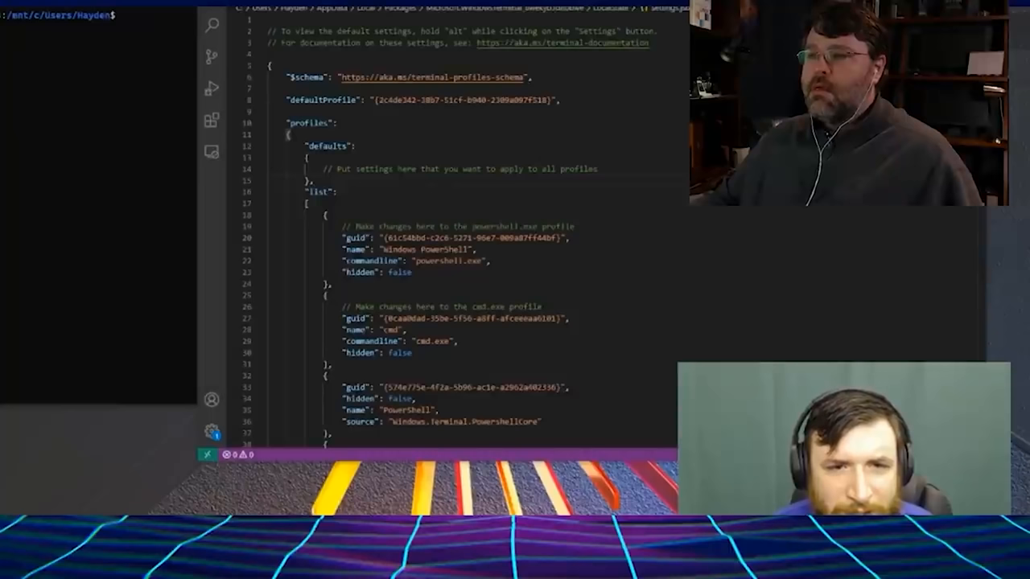
{"action": "mouse_move", "coordinate": [212, 120]}
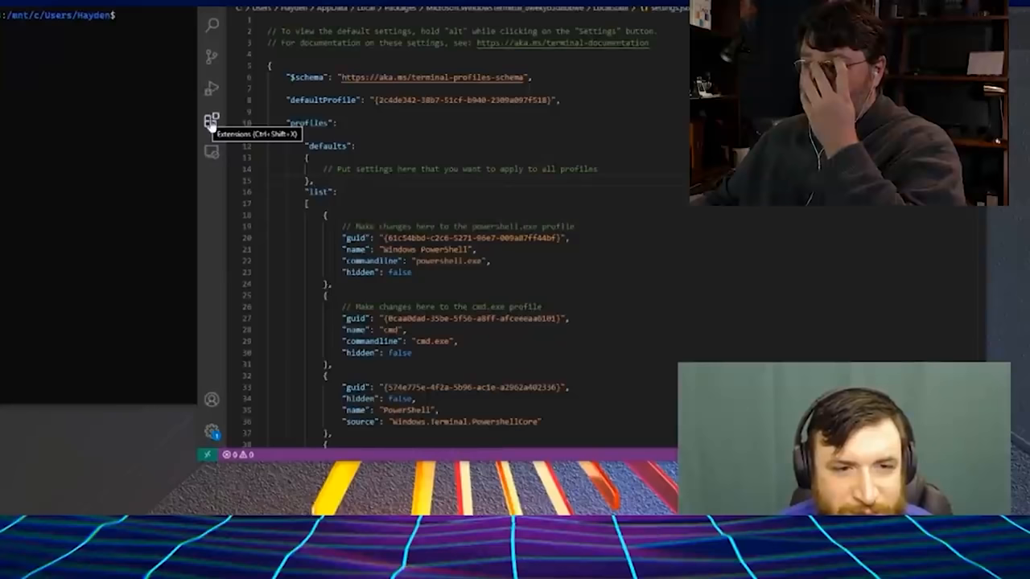
{"action": "left_click", "coordinate": [211, 118]}
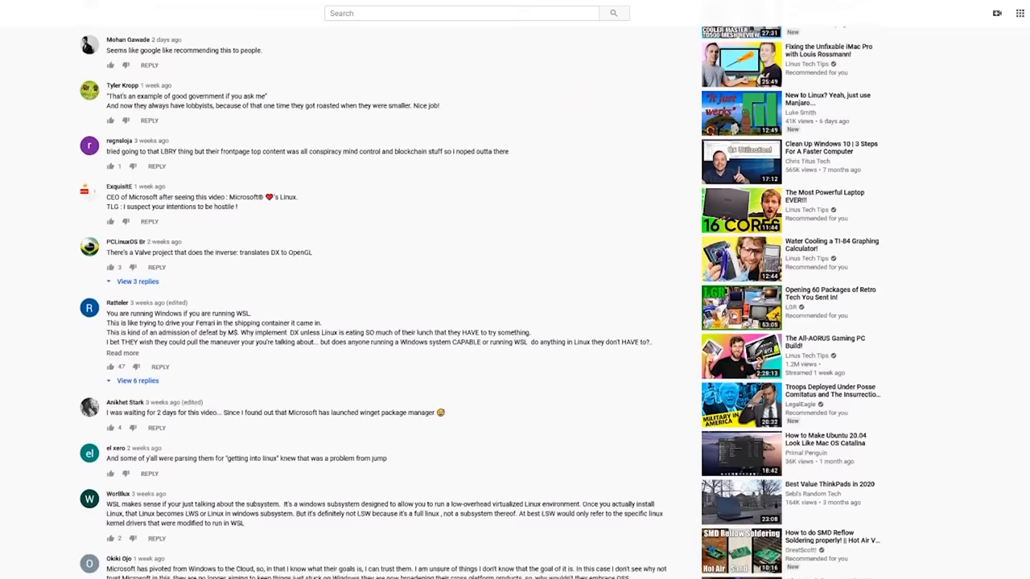
{"action": "scroll", "scroll_direction": "down", "scroll_amount": 3}
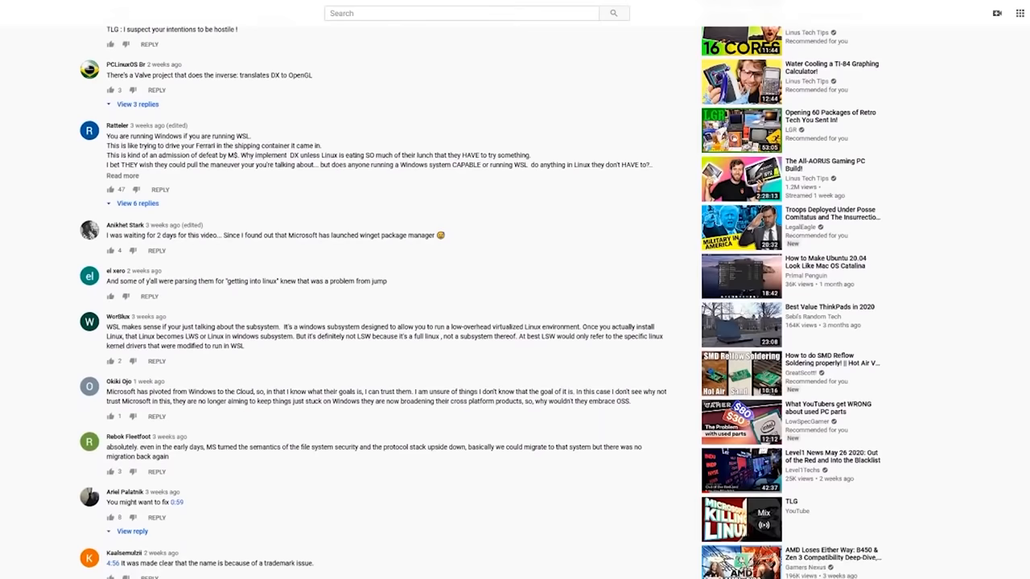
{"action": "scroll", "scroll_direction": "down", "scroll_amount": 3}
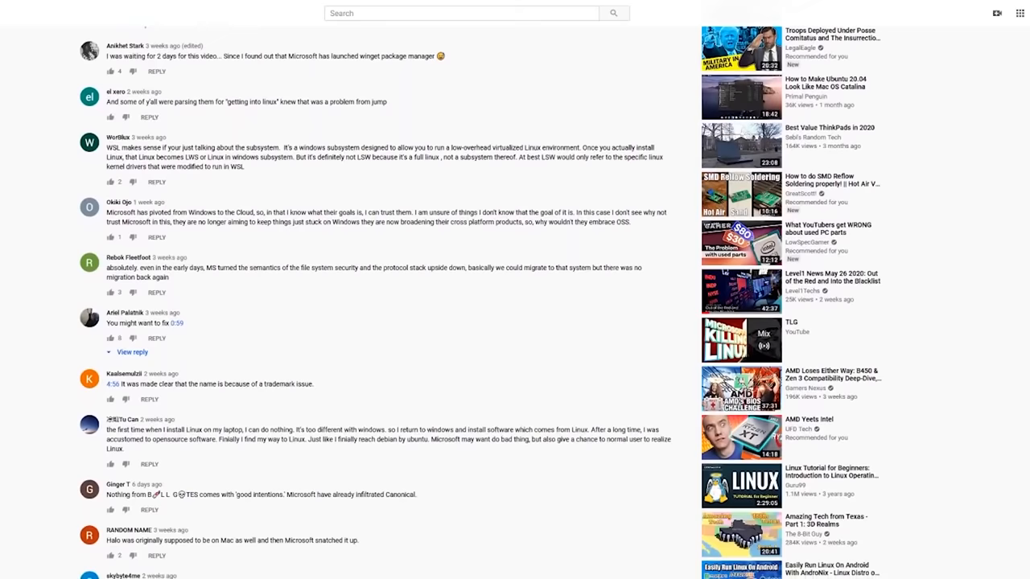
{"action": "scroll", "scroll_direction": "down", "scroll_amount": 3}
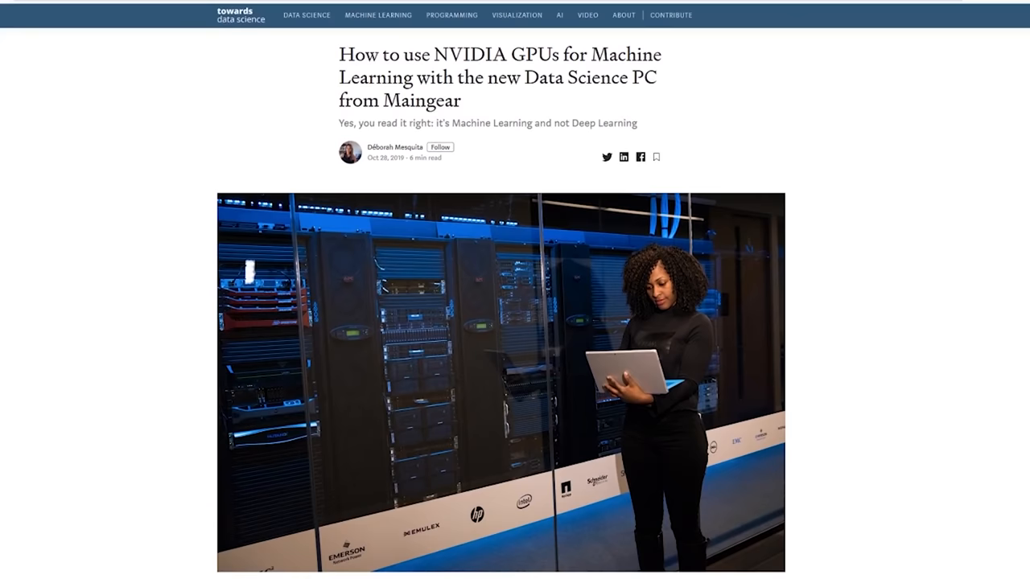
- Scroll the NVIDIA GPU article, then show the ROCm OpenCL Runtime GitHub repository
{"action": "scroll", "scroll_direction": "down", "scroll_amount": 3}
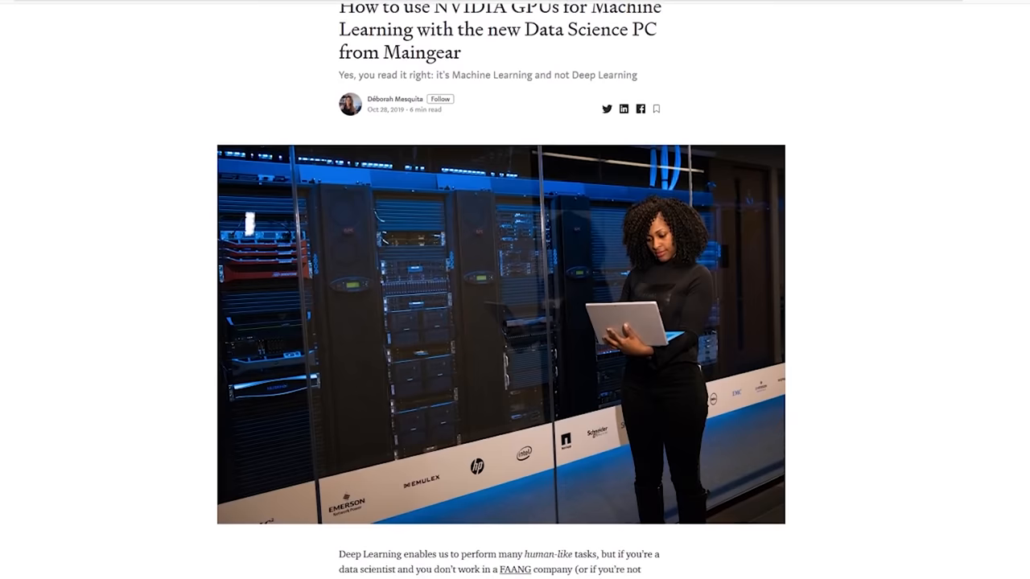
{"action": "scroll", "scroll_direction": "down", "scroll_amount": 3}
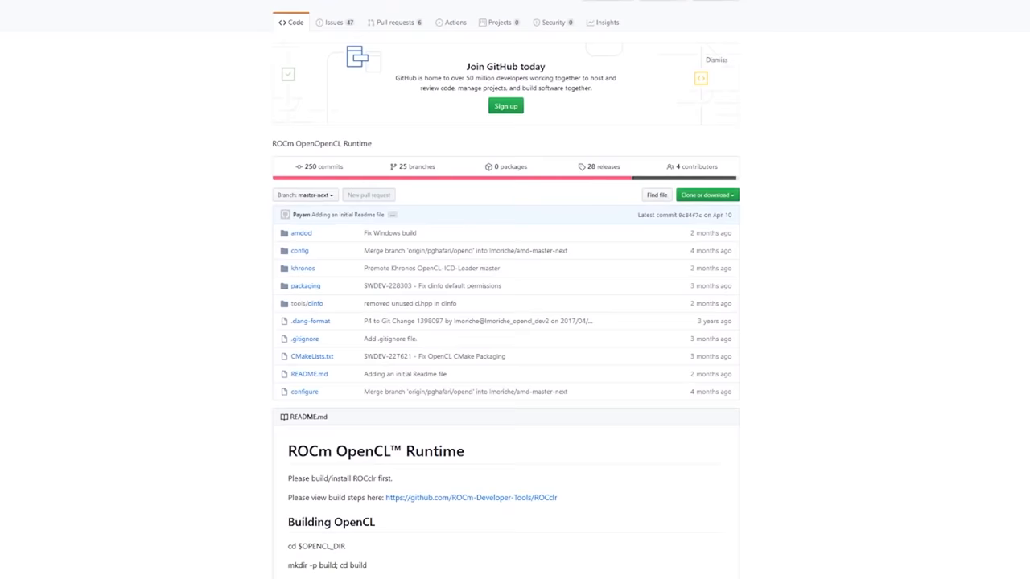
{"action": "scroll", "scroll_direction": "down", "scroll_amount": 3}
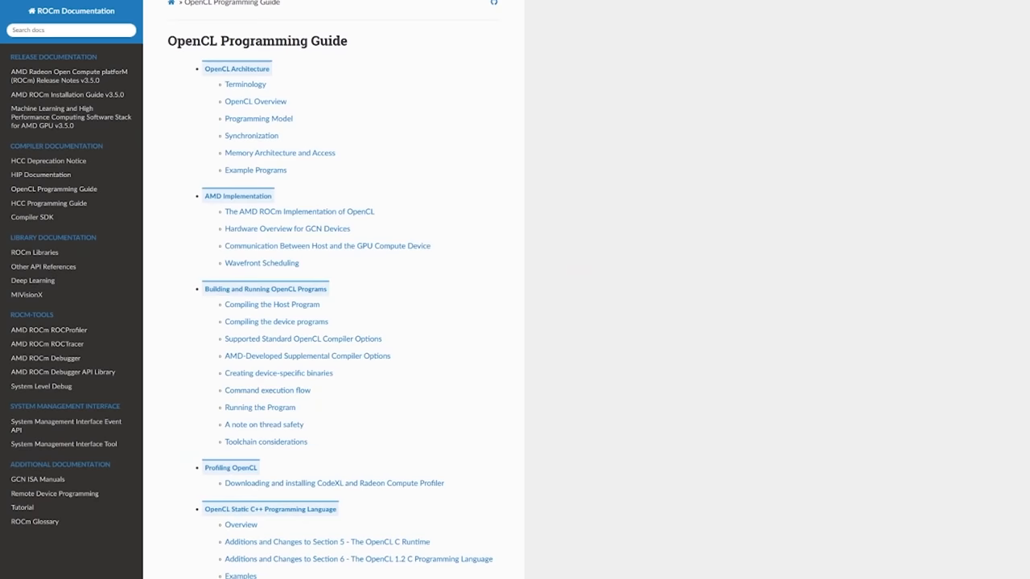
- Scroll the ROCm OpenCL Programming Guide, then the GPUOpen homepage news list
{"action": "scroll", "scroll_direction": "down", "scroll_amount": 3}
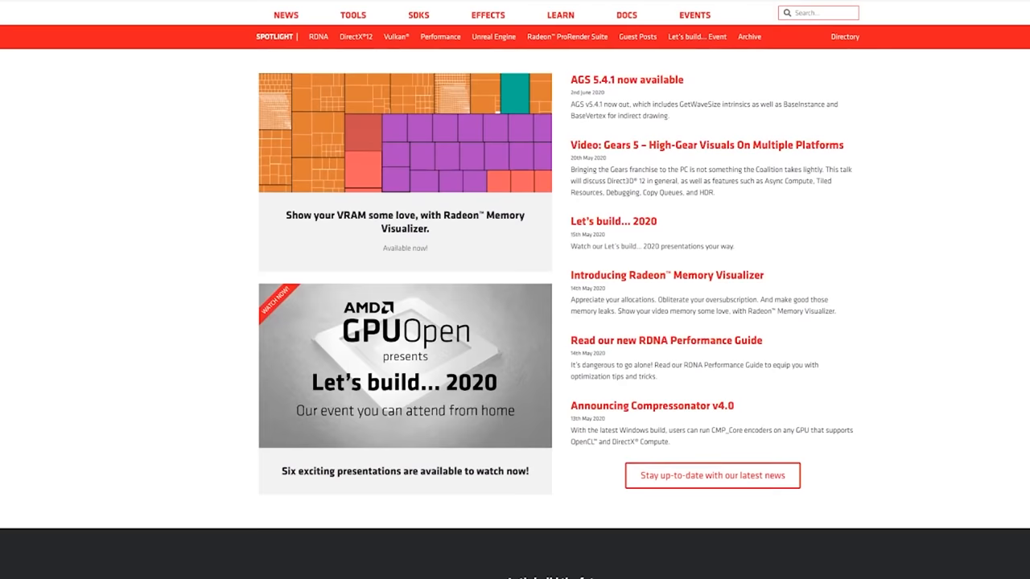
{"action": "scroll", "scroll_direction": "down", "scroll_amount": 3}
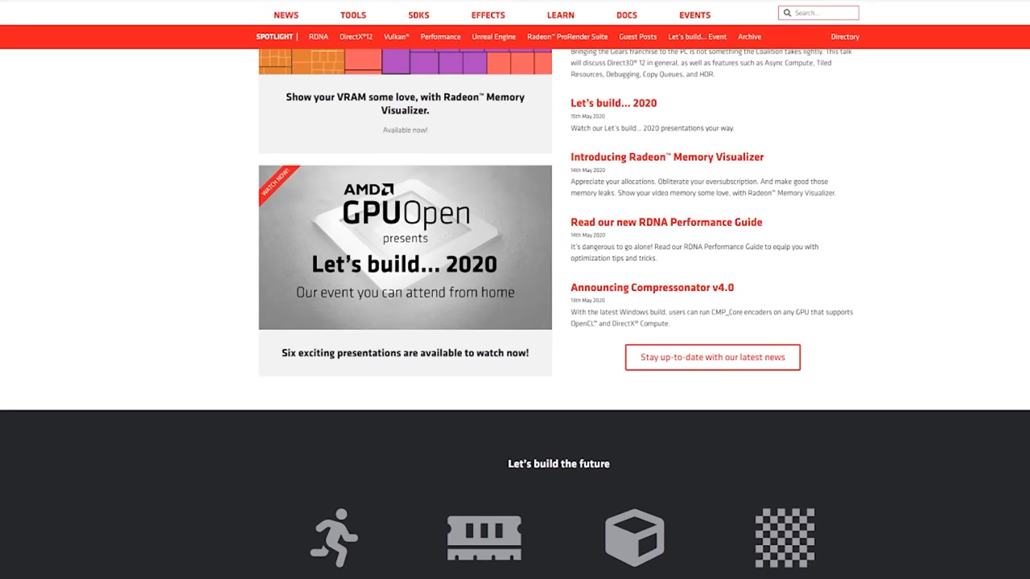
{"action": "scroll", "scroll_direction": "down", "scroll_amount": 3}
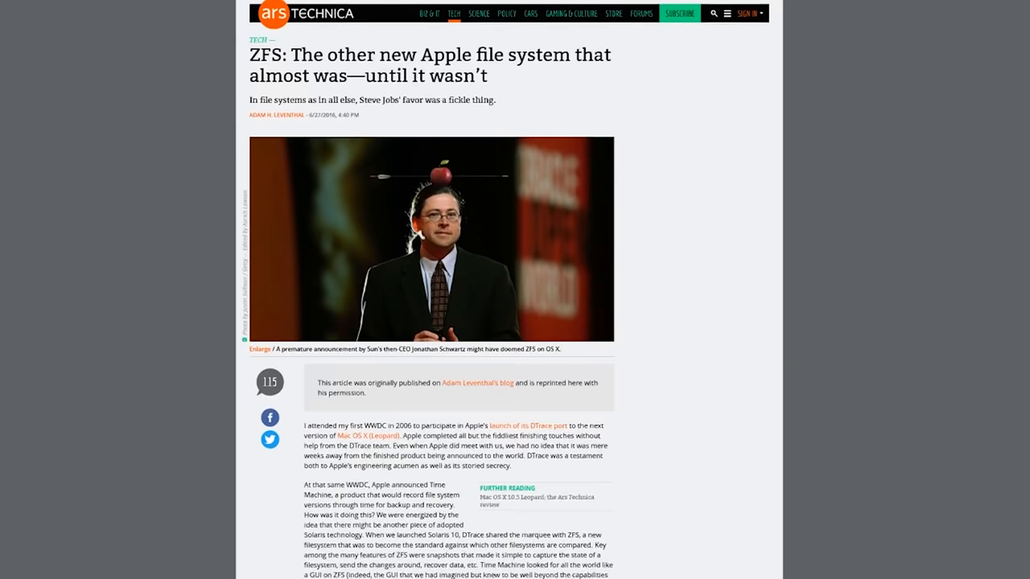
{"action": "scroll", "scroll_direction": "down", "scroll_amount": 3}
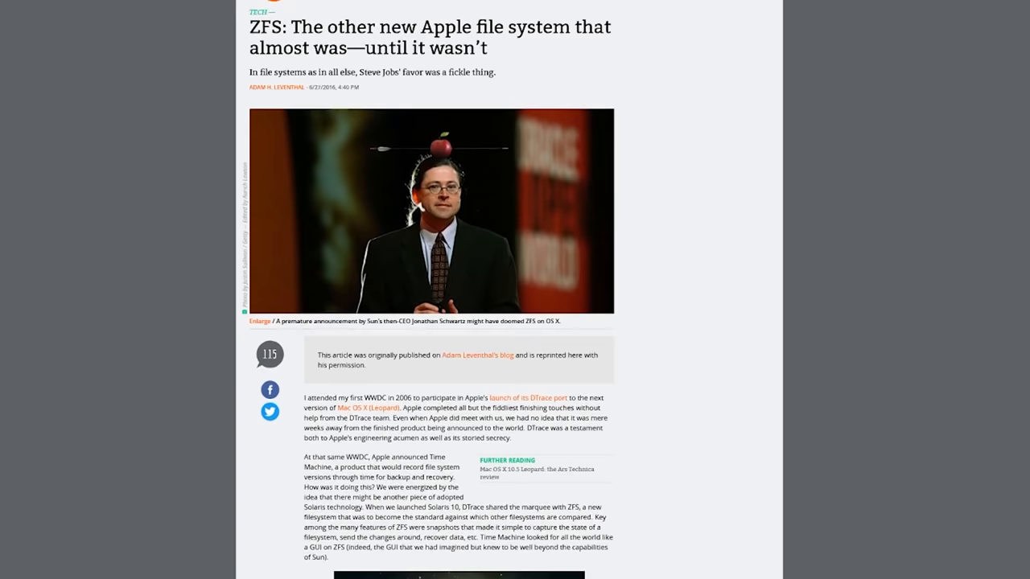
{"action": "scroll", "scroll_direction": "down", "scroll_amount": 3}
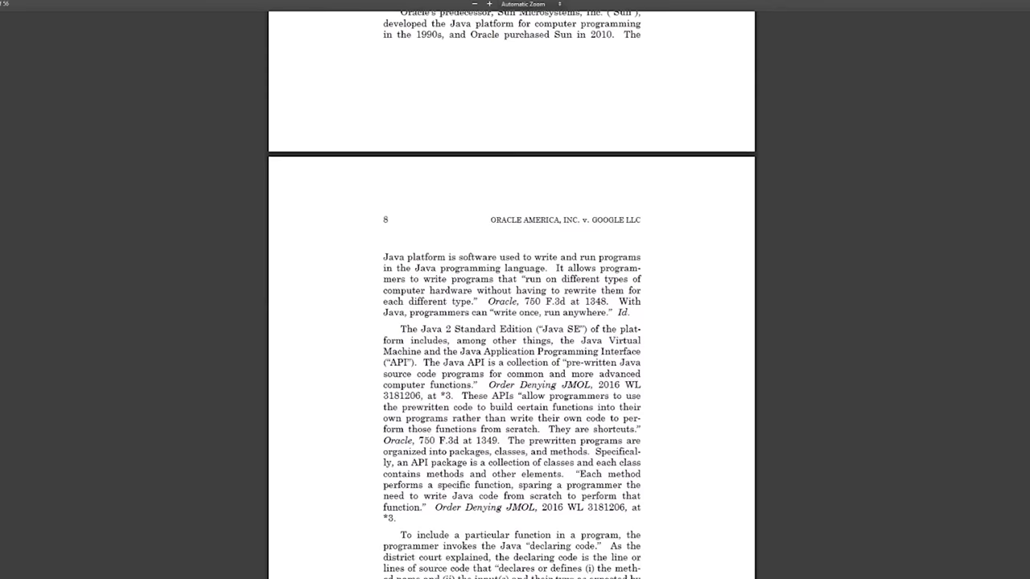
- Scroll the Oracle v. Google opinion PDF toward the Java API passage
{"action": "scroll", "scroll_direction": "down", "scroll_amount": 3}
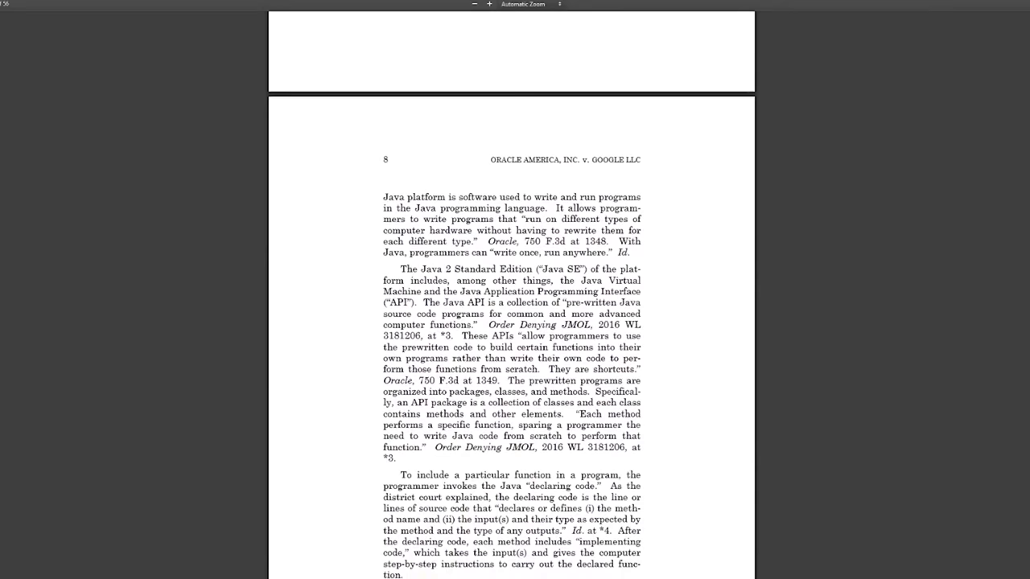
{"action": "scroll", "scroll_direction": "down", "scroll_amount": 3}
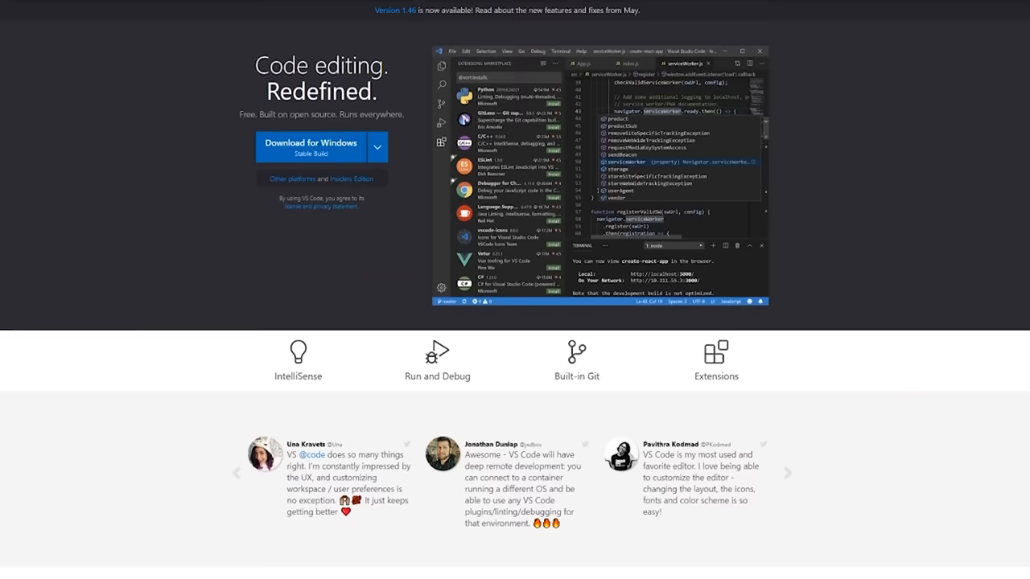
- Scroll the VS Code homepage past the testimonials to Meet IntelliSense
{"action": "scroll", "scroll_direction": "down", "scroll_amount": 3}
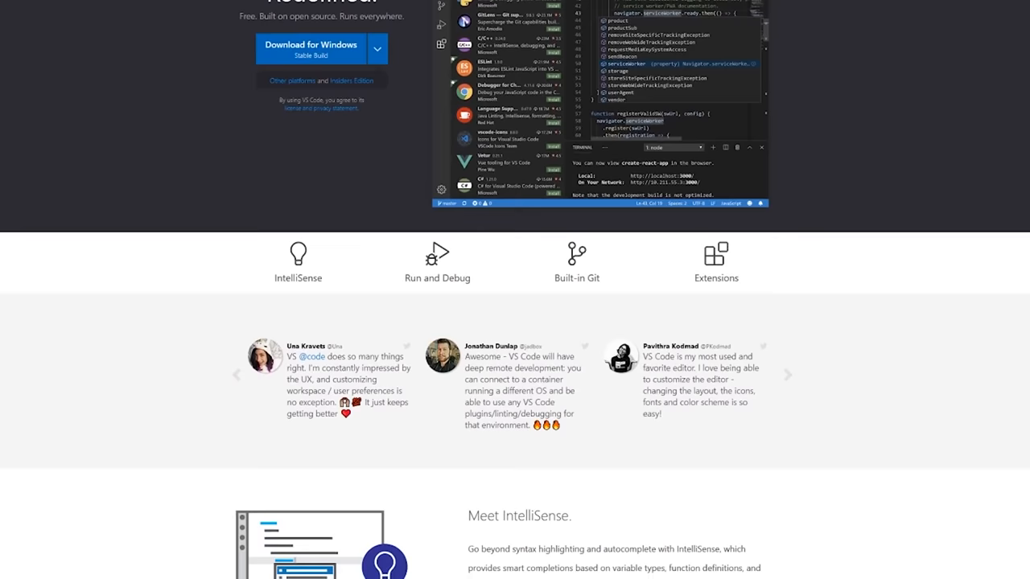
{"action": "scroll", "scroll_direction": "down", "scroll_amount": 3}
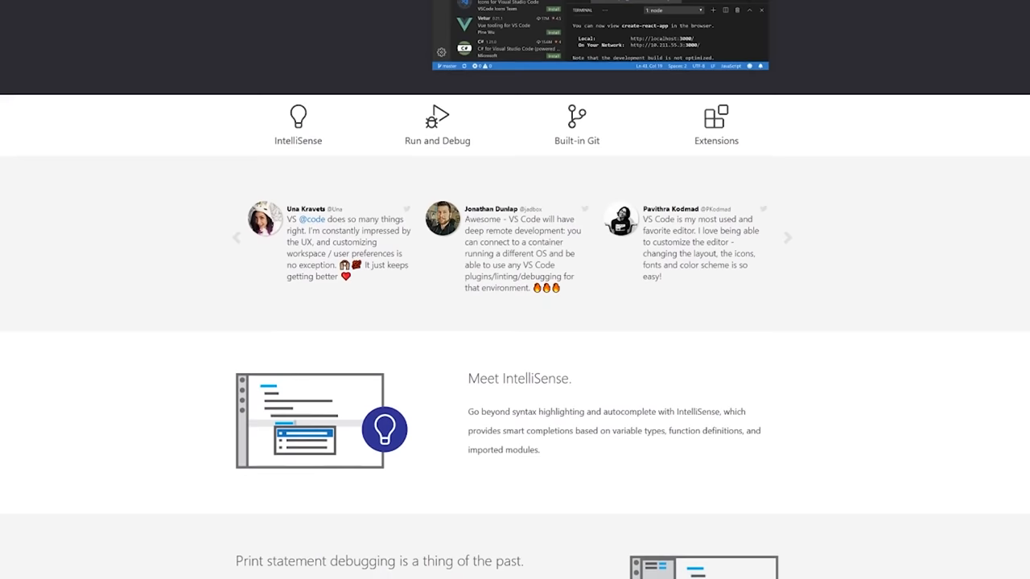
{"action": "scroll", "scroll_direction": "down", "scroll_amount": 3}
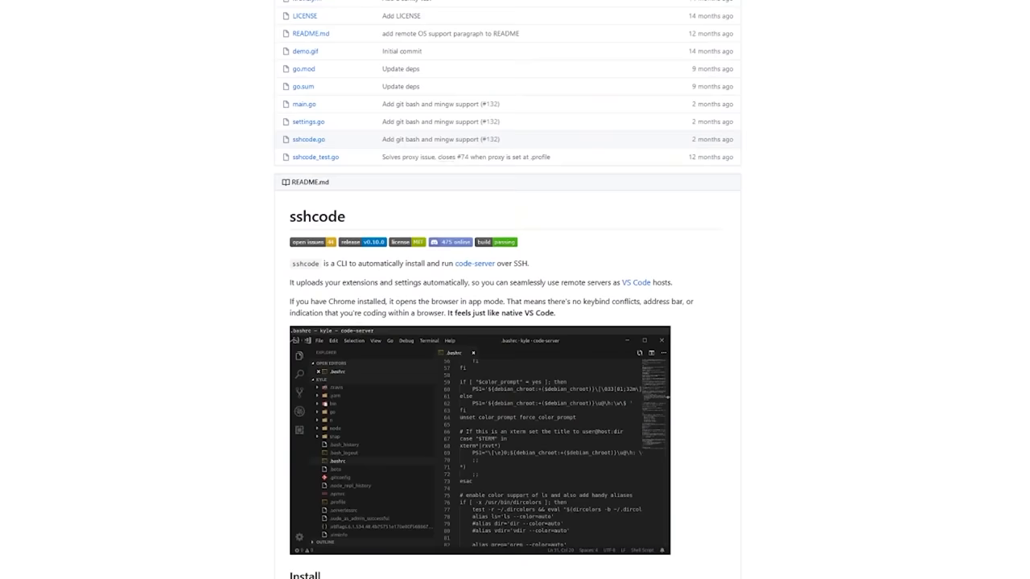
- Scroll the sshcode README through Install, OS Support, Usage and Settings Sync
{"action": "scroll", "scroll_direction": "down", "scroll_amount": 3}
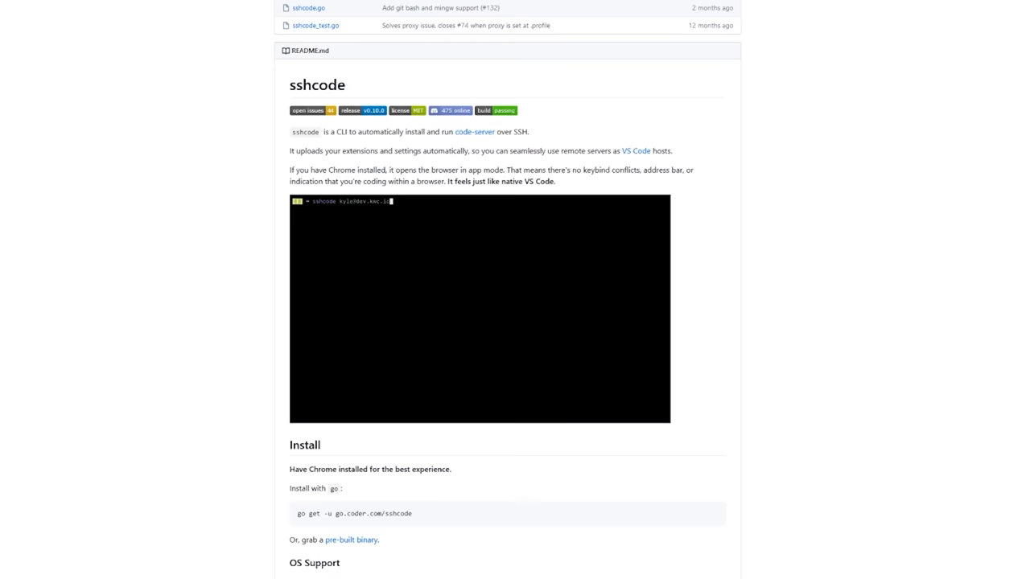
{"action": "scroll", "scroll_direction": "down", "scroll_amount": 3}
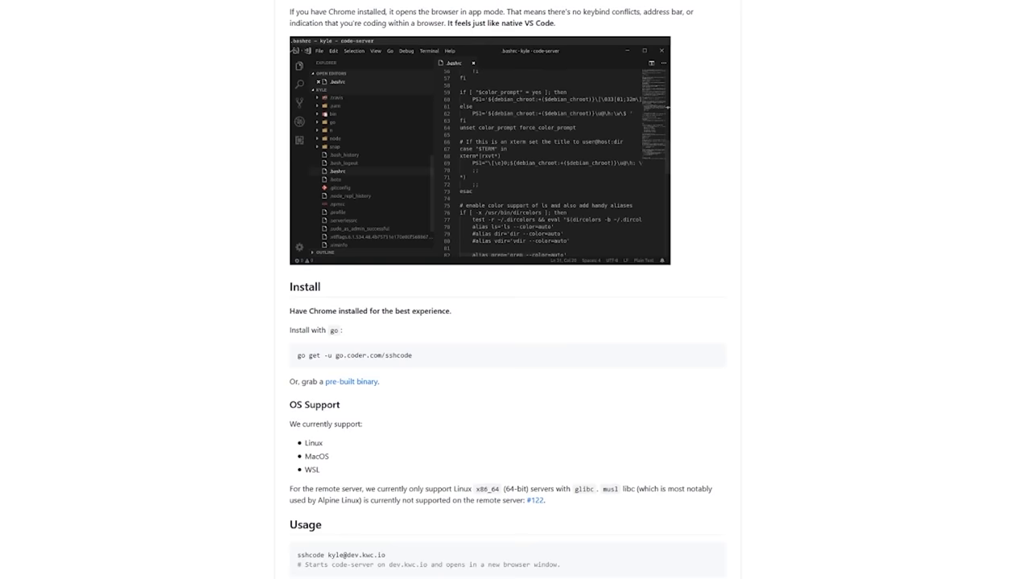
{"action": "scroll", "scroll_direction": "down", "scroll_amount": 3}
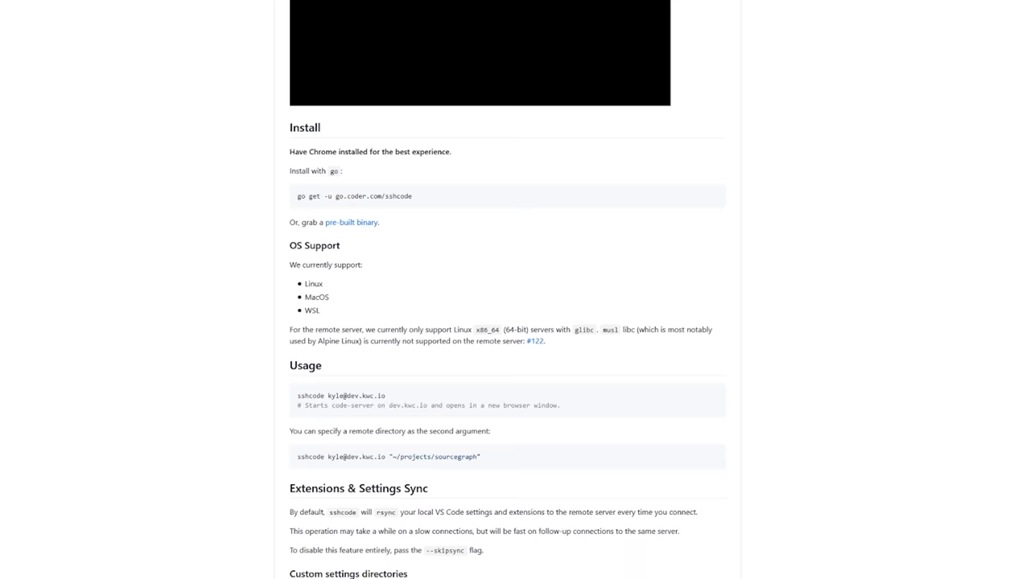
{"action": "scroll", "scroll_direction": "down", "scroll_amount": 3}
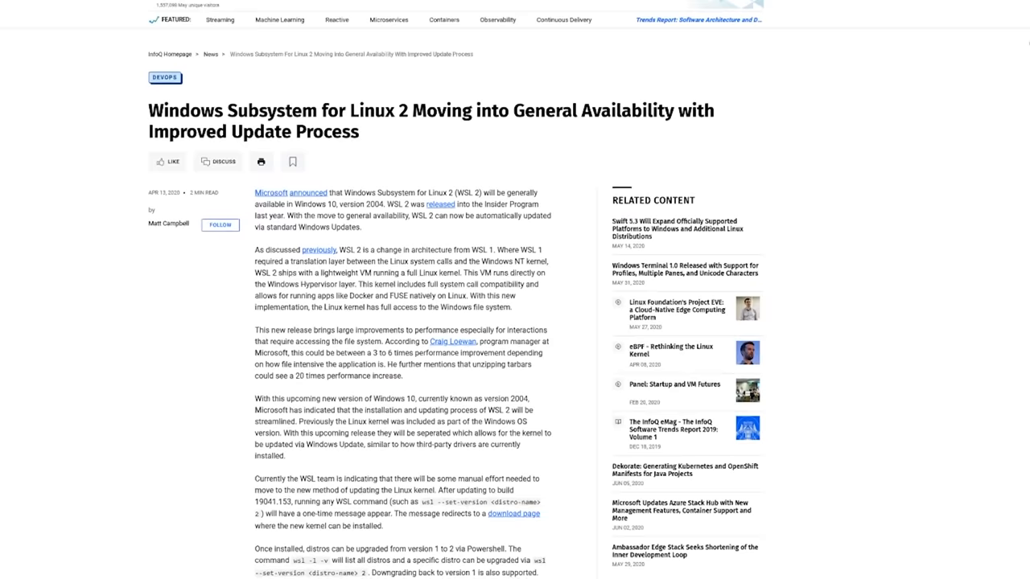
- Scroll the InfoQ WSL 2 article to the VS Code Remote WSL paragraph and architecture diagram
{"action": "scroll", "scroll_direction": "down", "scroll_amount": 3}
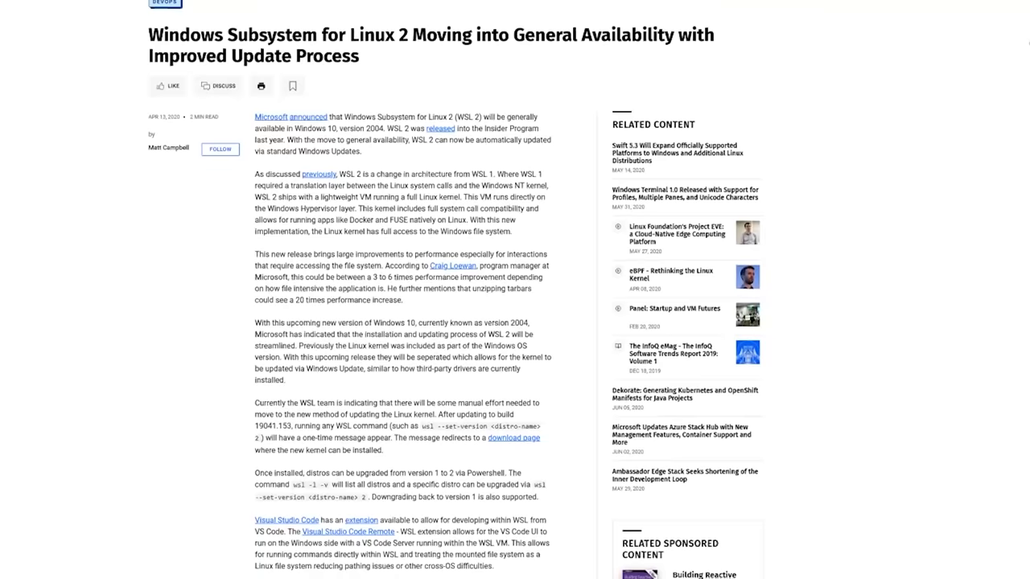
{"action": "scroll", "scroll_direction": "down", "scroll_amount": 3}
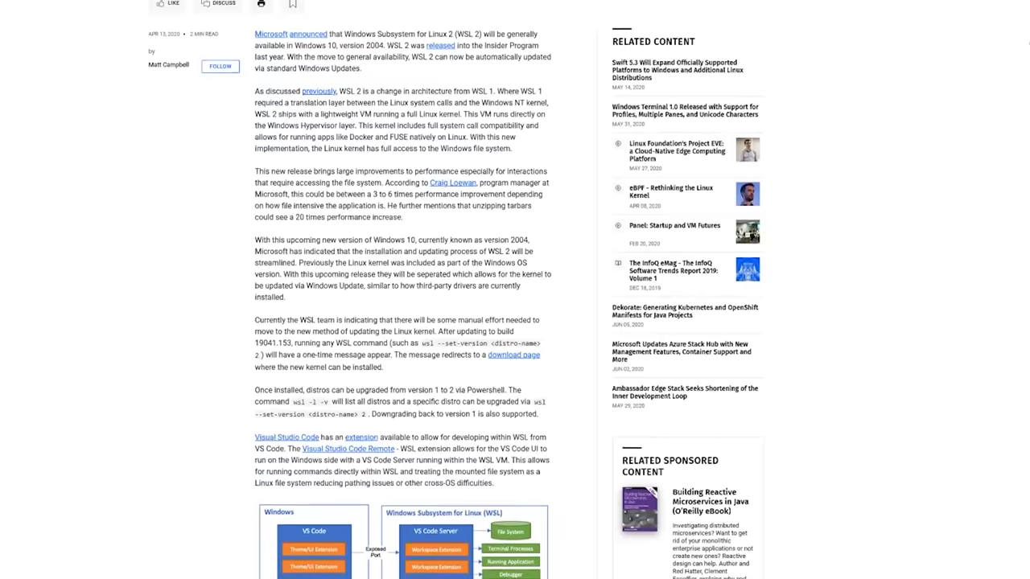